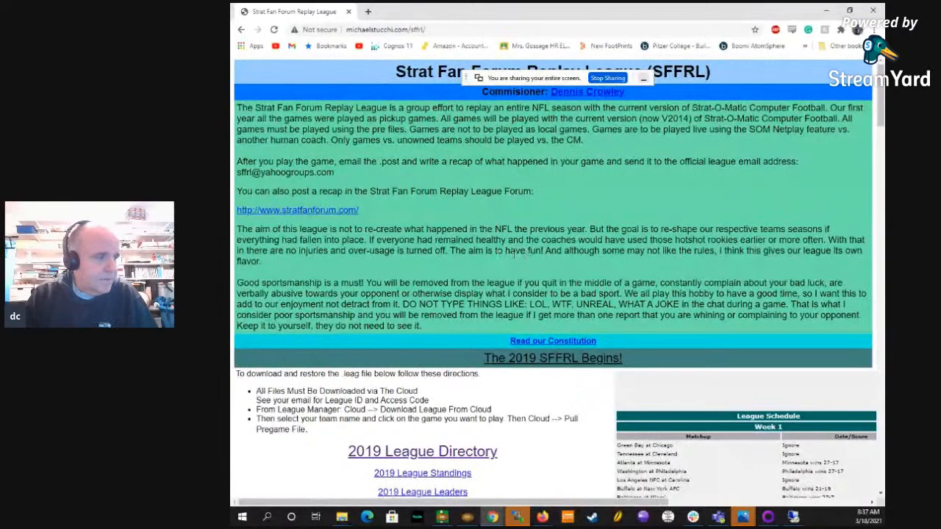
# Switch from the SFFRL league page to Slack's #coaches_directory channel
pyautogui.click(422, 452)
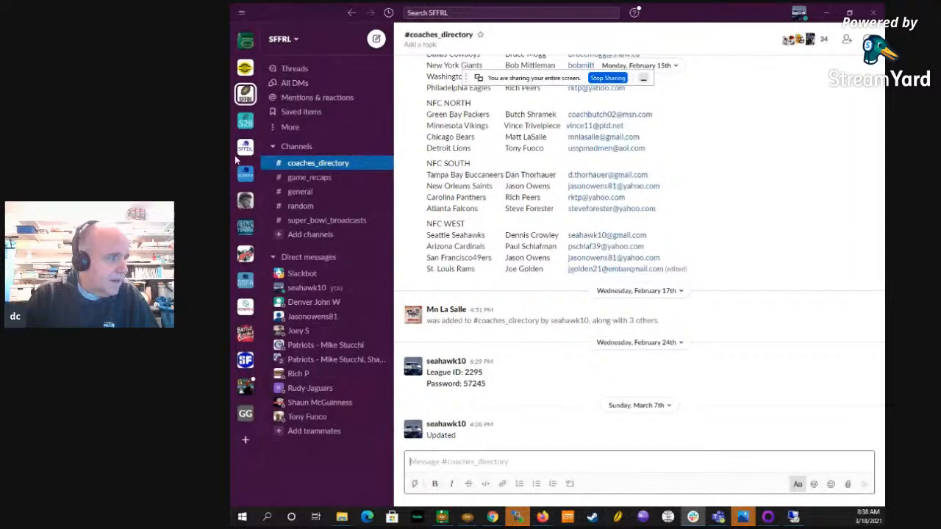
# View the #general channel, then bring up Cloud > Download League in League Manager
pyautogui.click(300, 191)
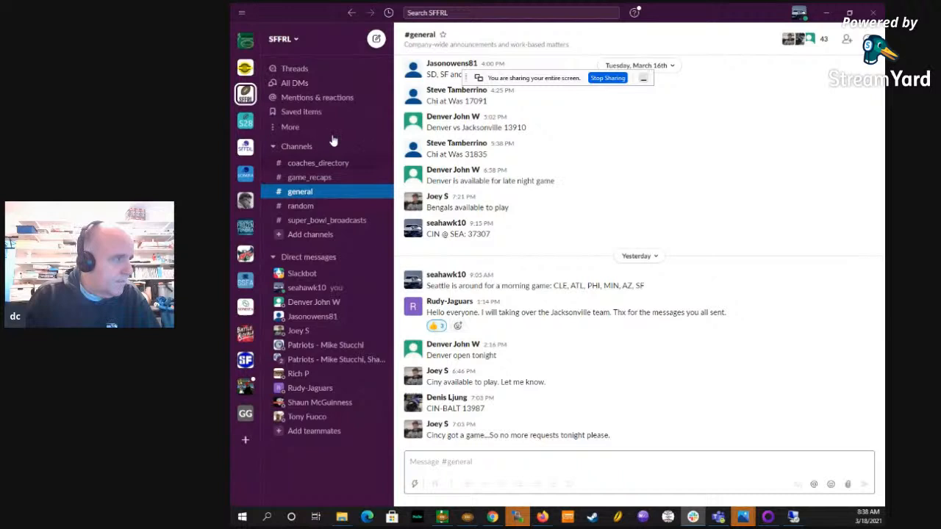
pyautogui.click(318, 163)
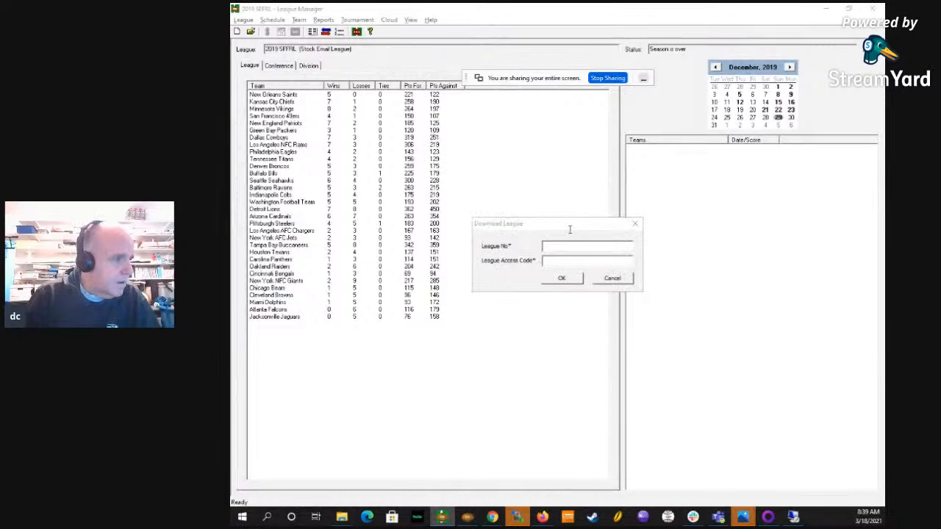
# Enter league number 2295 with its access code and confirm the 2019 SFFRL download
pyautogui.write('2295')
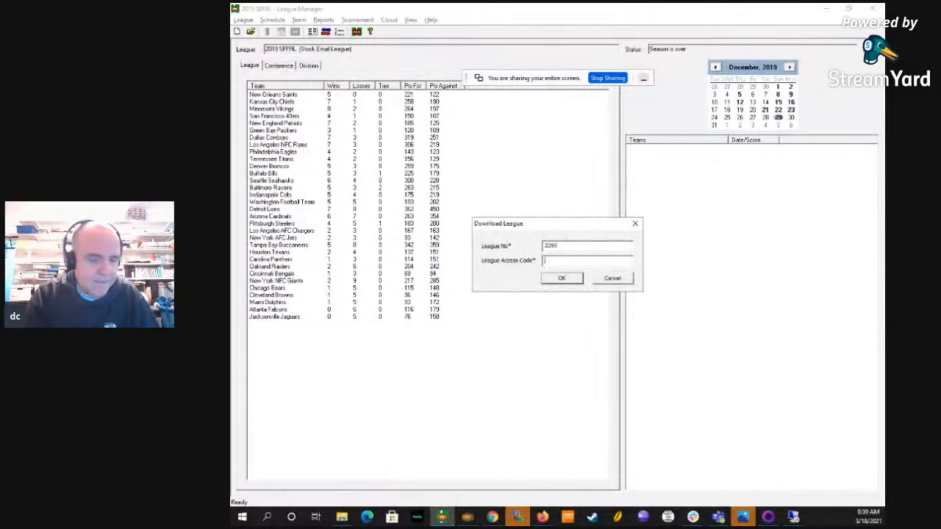
pyautogui.click(561, 278)
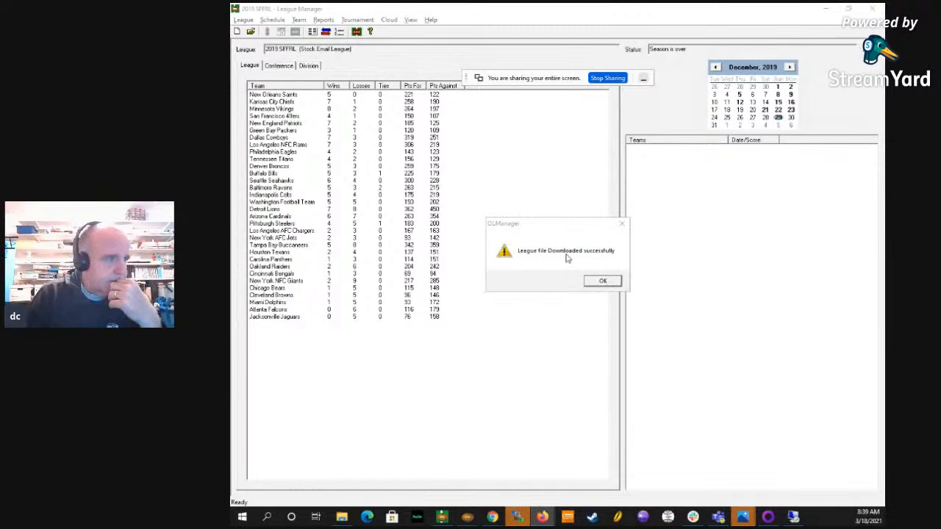
pyautogui.click(602, 280)
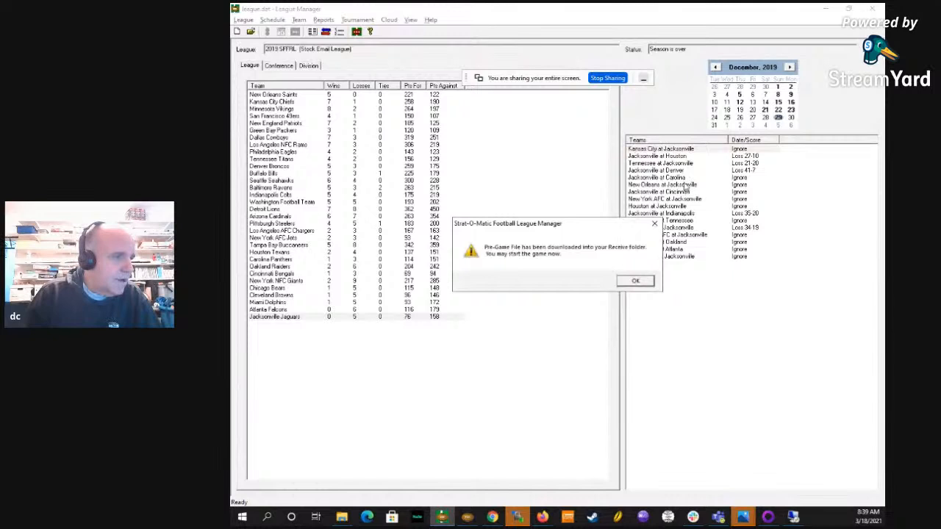
# Dismiss the 'Pre-Game File has been downloaded' notice
pyautogui.click(635, 280)
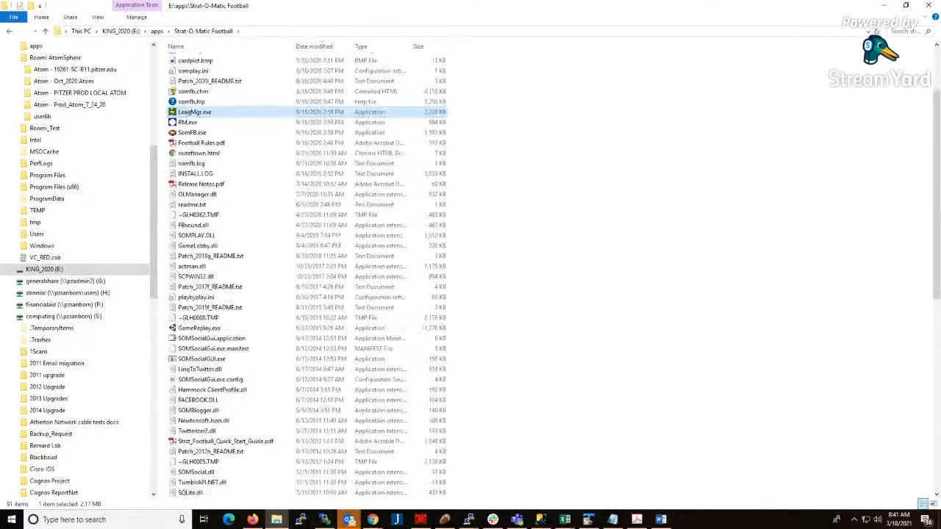
# Relaunch LeagMgr.exe and confirm downloading the 2019 SFFRL league from cloud storage
pyautogui.doubleClick(194, 111)
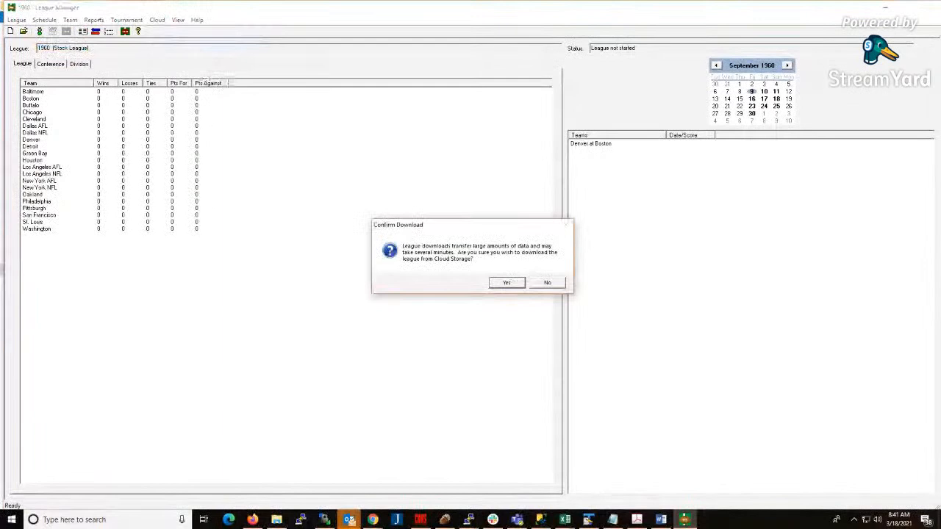
pyautogui.click(506, 282)
pyautogui.write('57245')
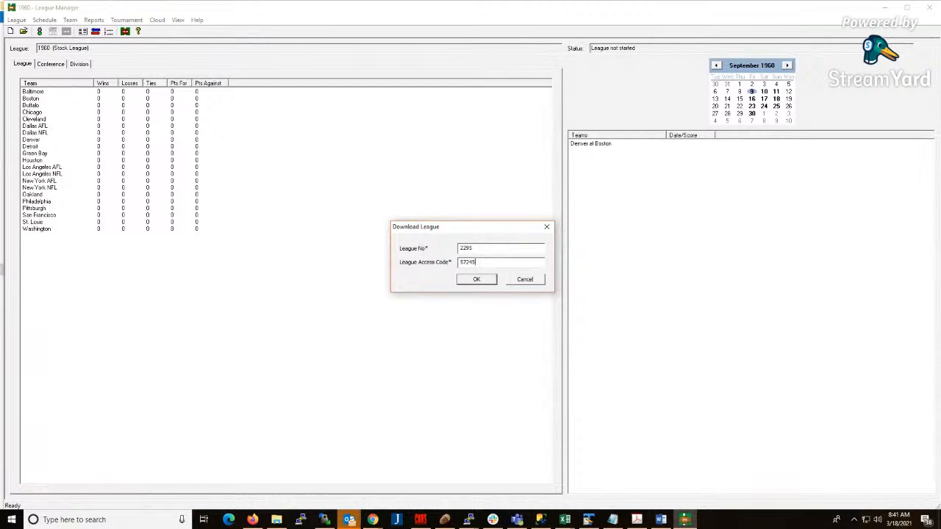
pyautogui.click(476, 280)
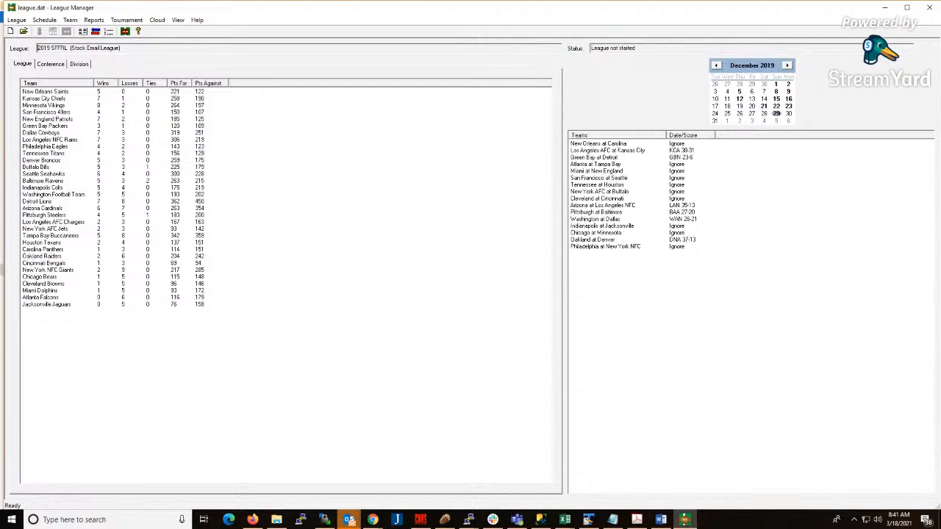
# Show the Jacksonville Jaguars schedule and choose the Kansas City at Jacksonville game
pyautogui.click(156, 20)
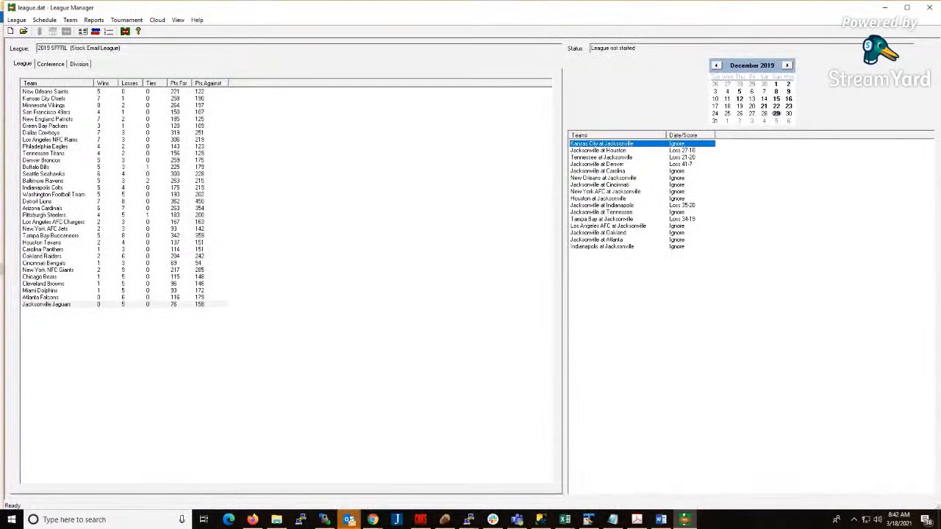
pyautogui.click(610, 171)
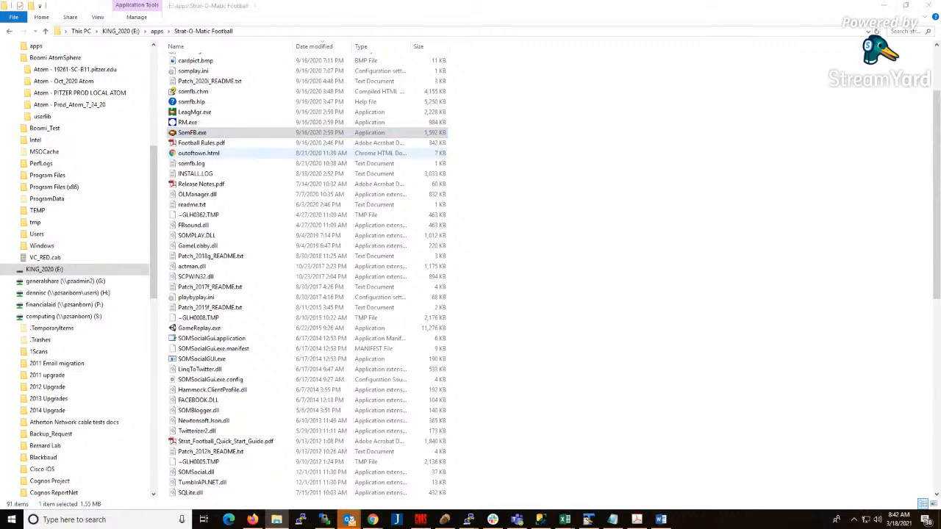
# Launch SomFB.exe to reach the Start Game window
pyautogui.doubleClick(192, 133)
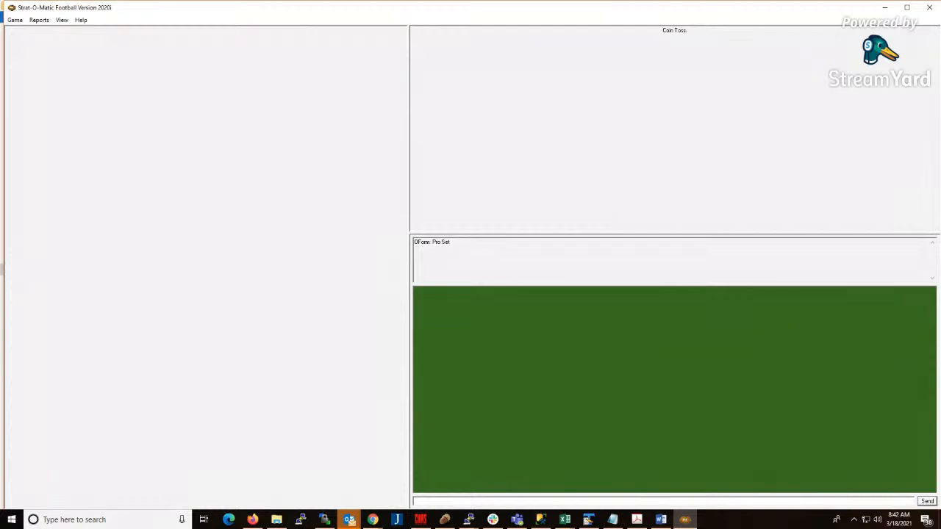
pyautogui.click(13, 20)
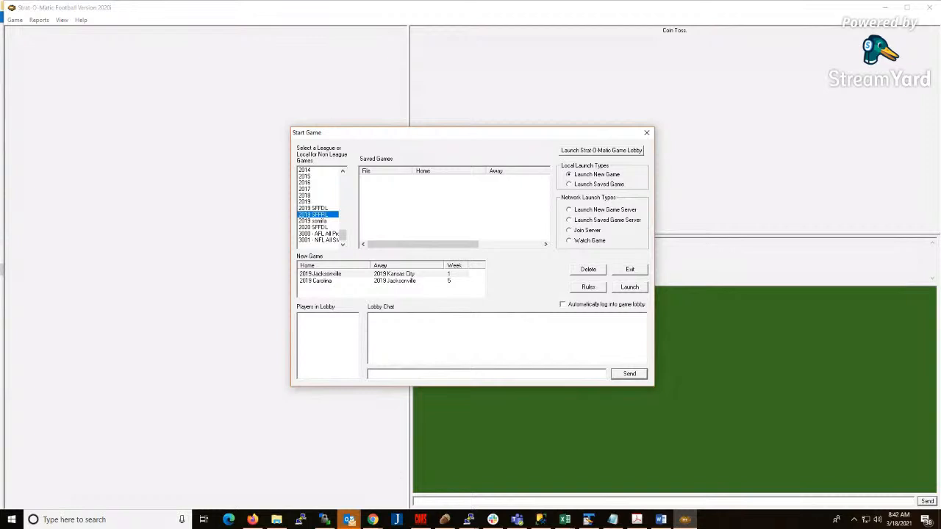
# Select the 2019 SFFRL league and its Jacksonville vs Kansas City week 1 game
pyautogui.click(569, 209)
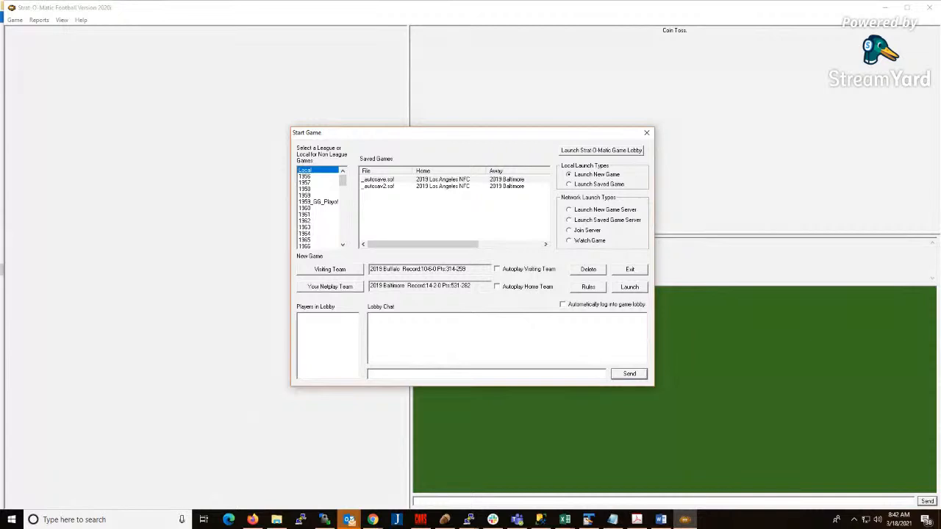
pyautogui.scroll(-3)
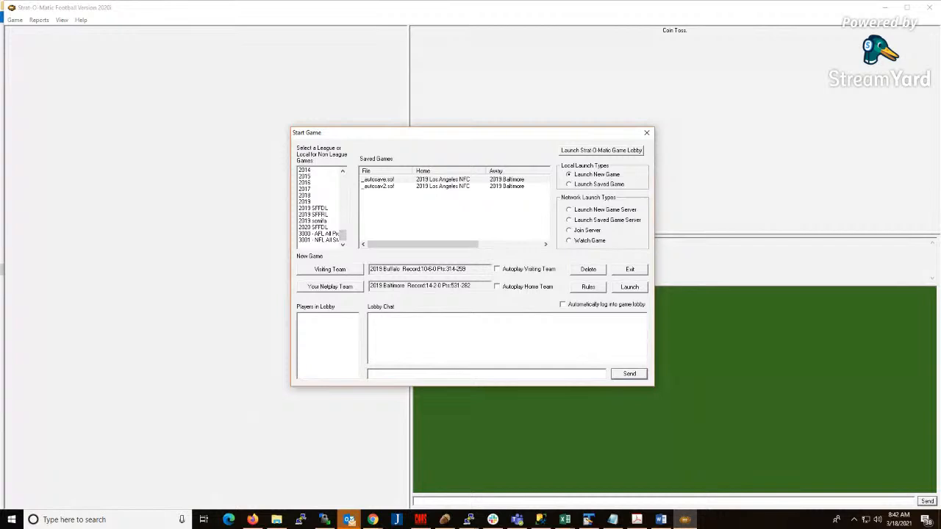
pyautogui.click(313, 214)
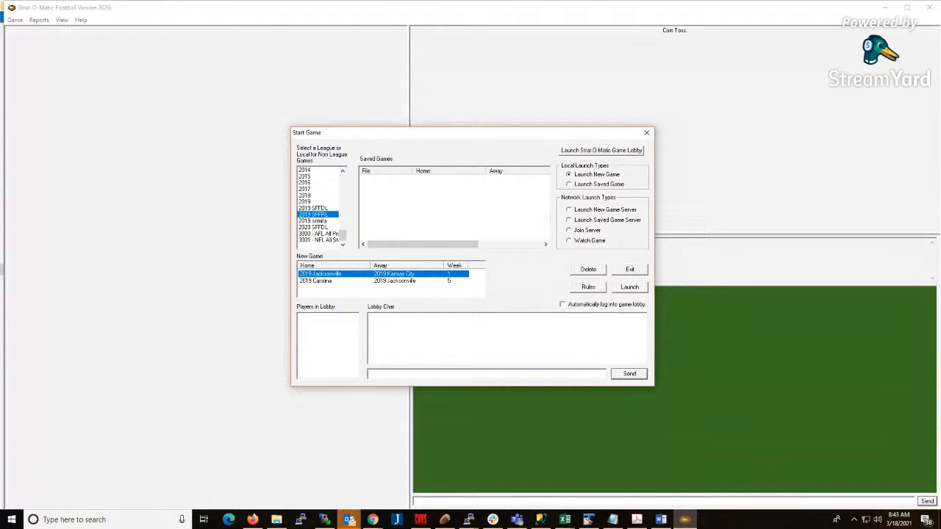
# Launch a new game server for the game and confirm the server game number and player name
pyautogui.click(630, 287)
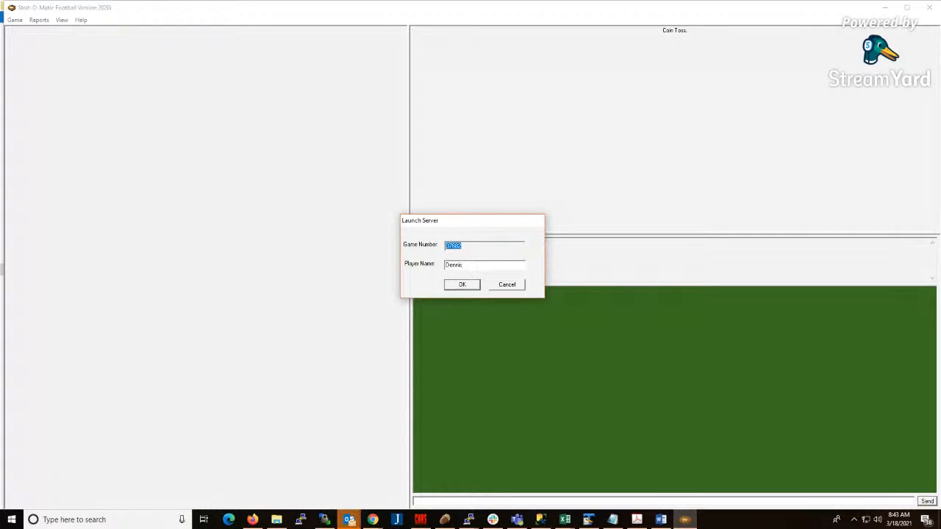
pyautogui.click(461, 285)
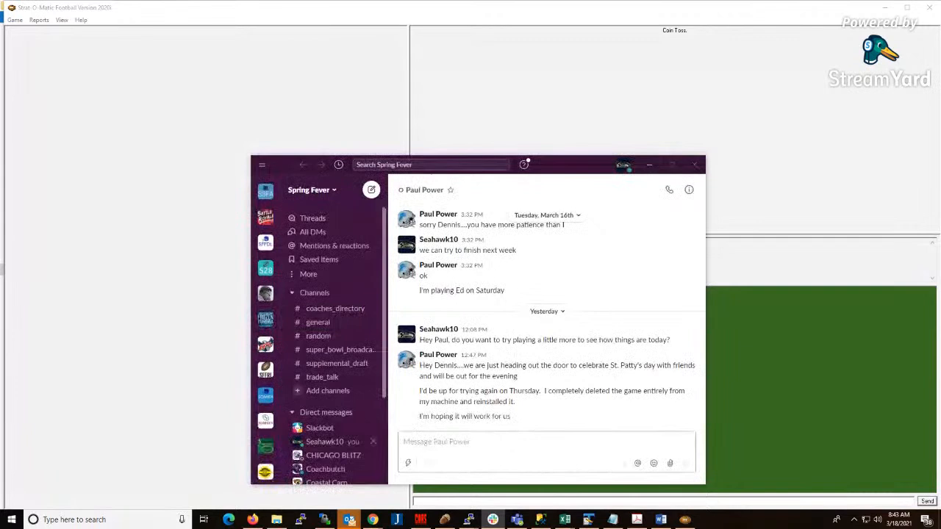
pyautogui.click(325, 441)
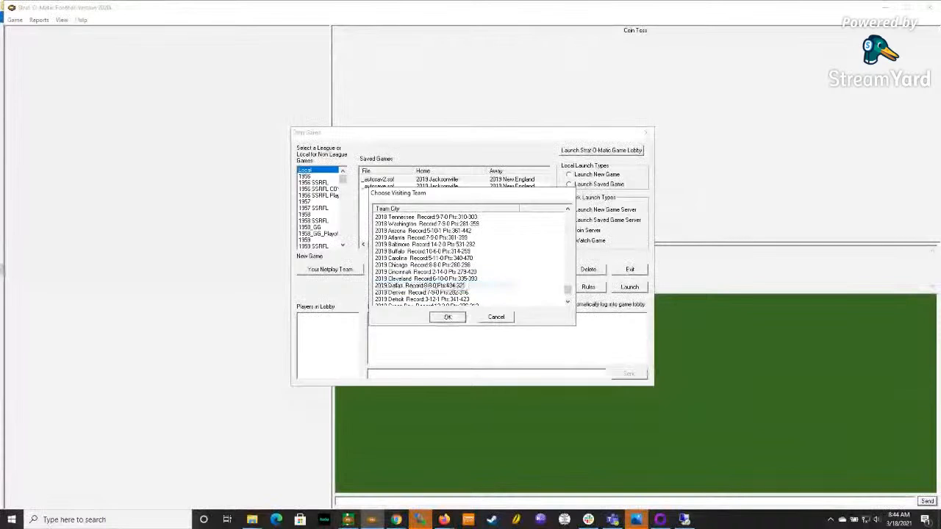
# Join network game 37682 as 2019 Dallas via Join Server and Launch Client
pyautogui.click(448, 317)
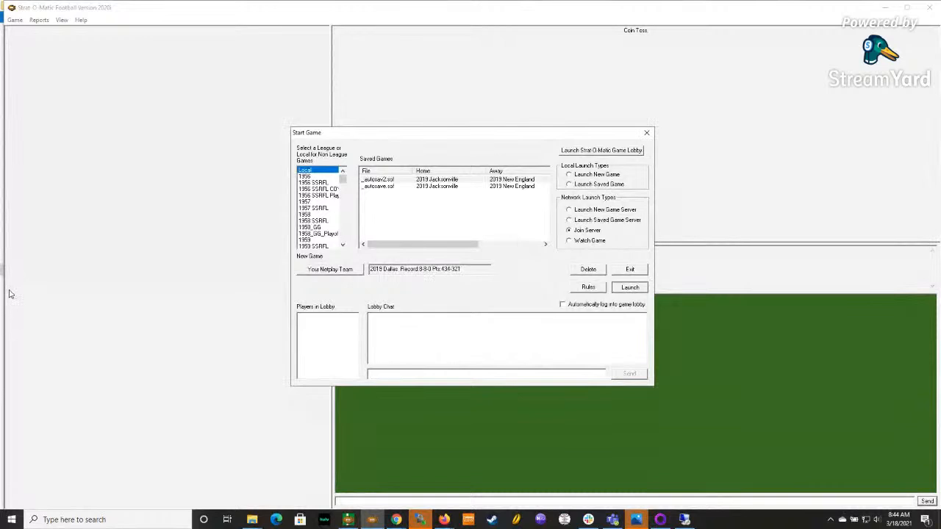
pyautogui.click(629, 286)
pyautogui.write('37682')
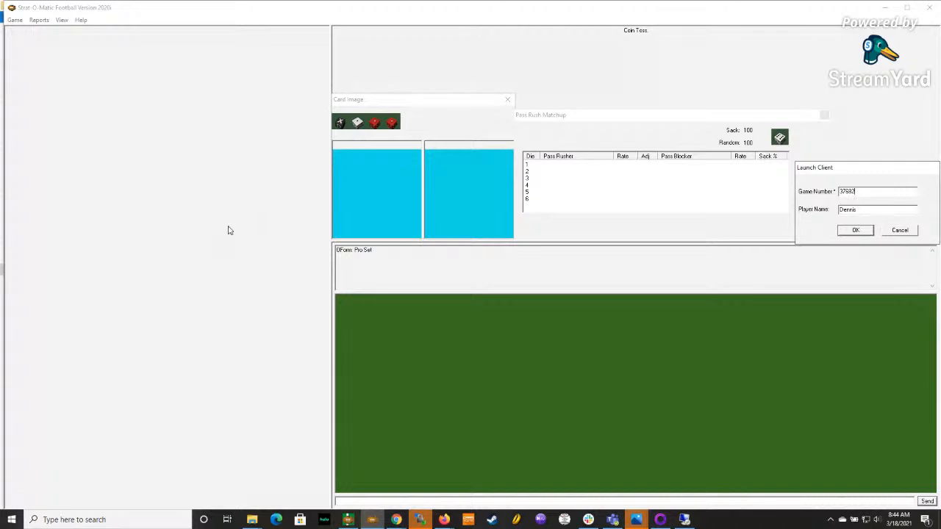
pyautogui.click(855, 230)
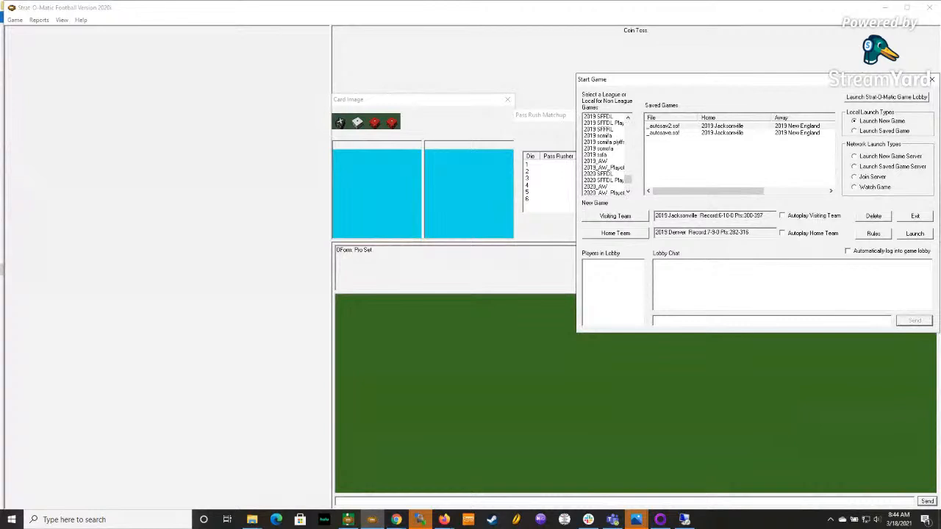
# Join the 2019 SFFRL Jacksonville vs Kansas City game so the server reports the client joined
pyautogui.click(598, 129)
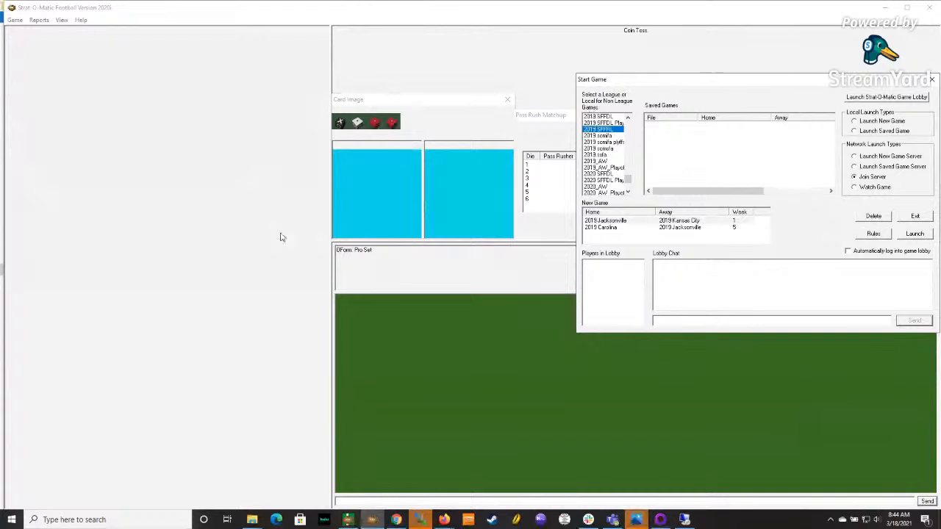
pyautogui.click(915, 234)
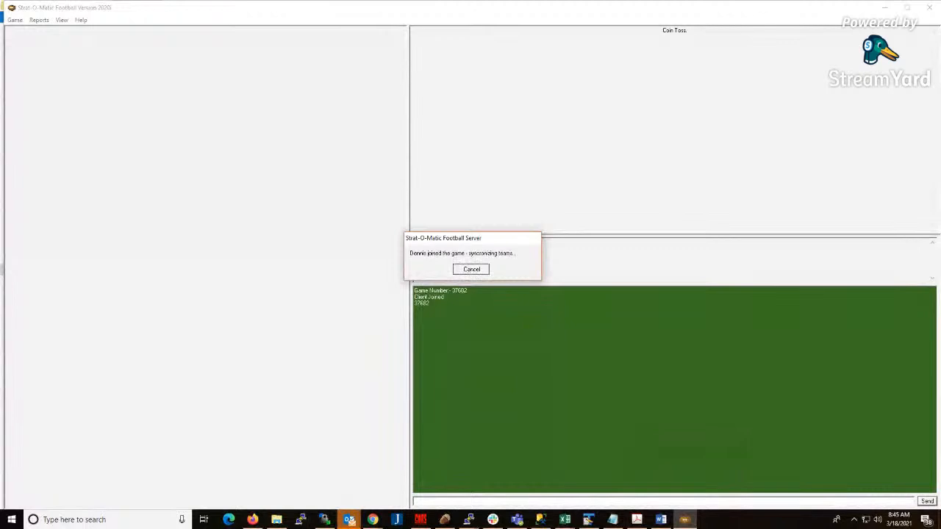
# Join network game 43108 as a client and clear the surface-lost display error
pyautogui.click(471, 268)
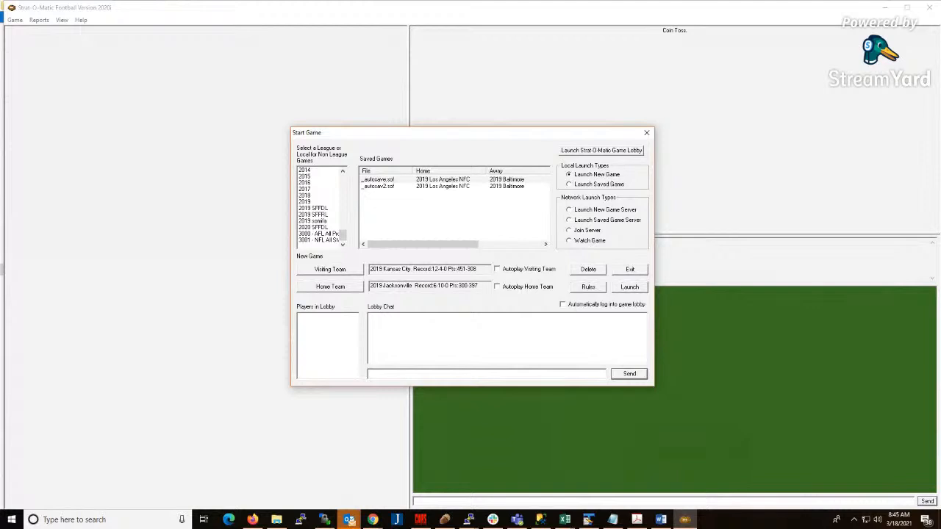
pyautogui.click(628, 287)
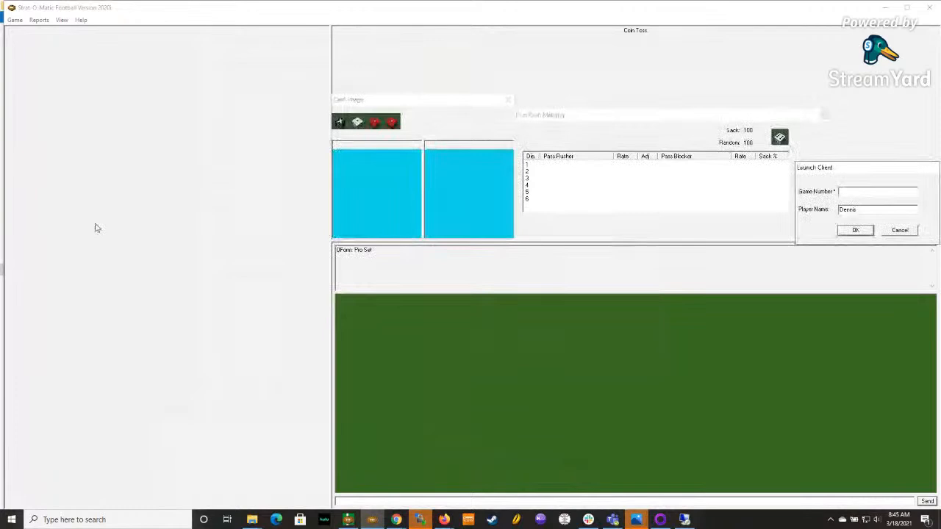
pyautogui.write('43108')
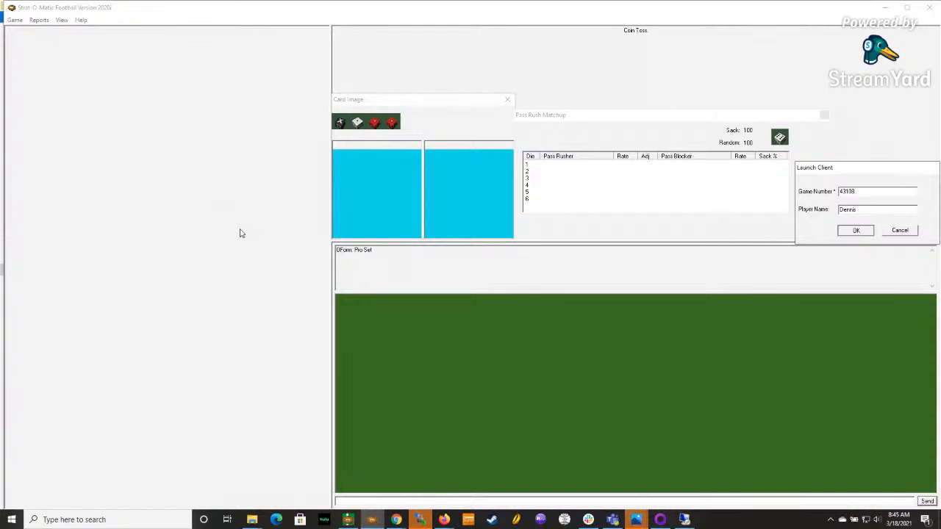
pyautogui.click(855, 230)
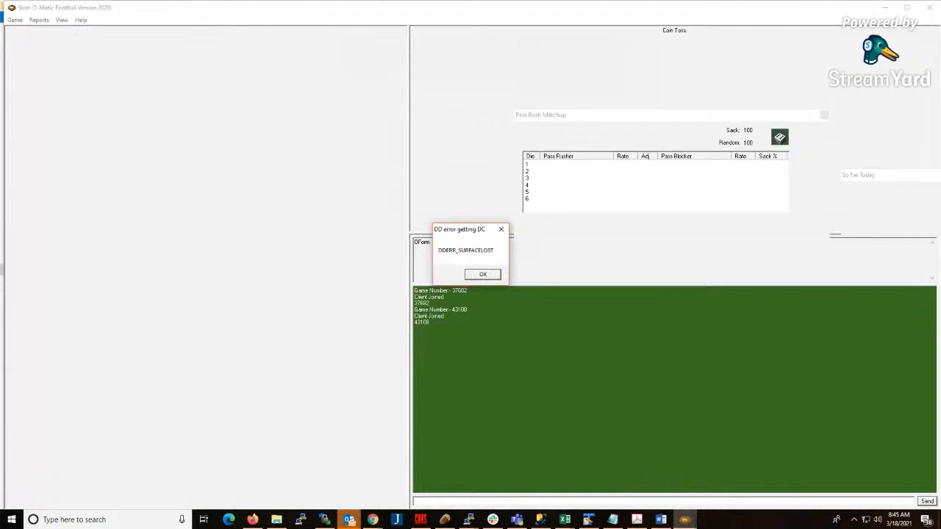
pyautogui.click(482, 273)
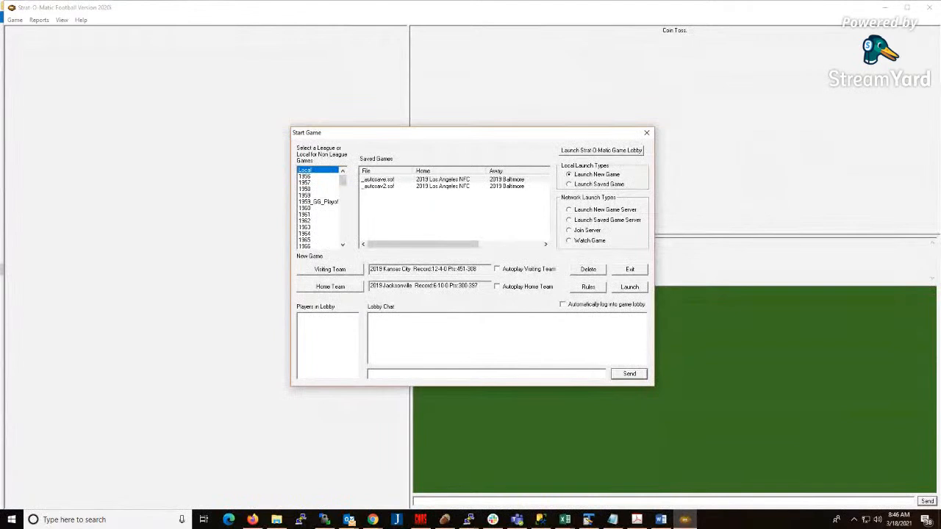
pyautogui.moveTo(468, 519)
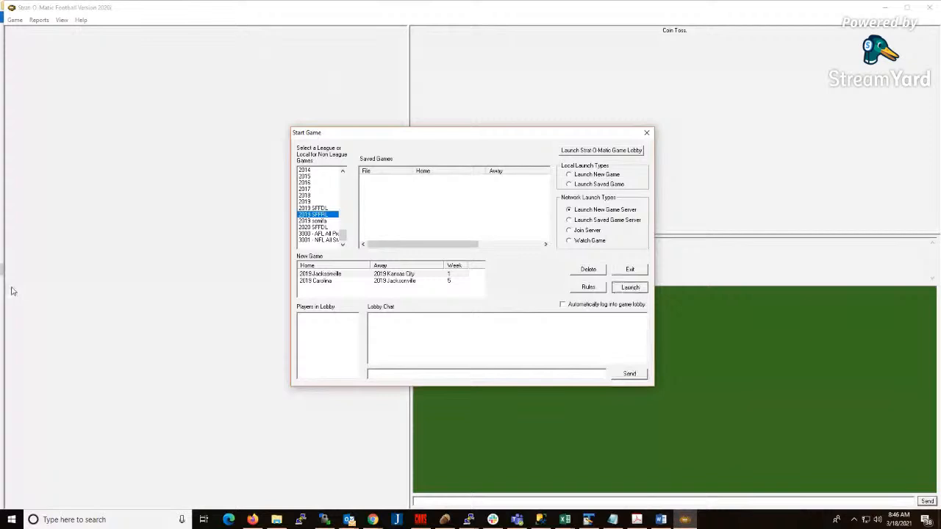
# Launch the week 1 Kansas City at Jacksonville game as a new server, receiving game number 16481
pyautogui.click(629, 286)
pyautogui.write('15481')
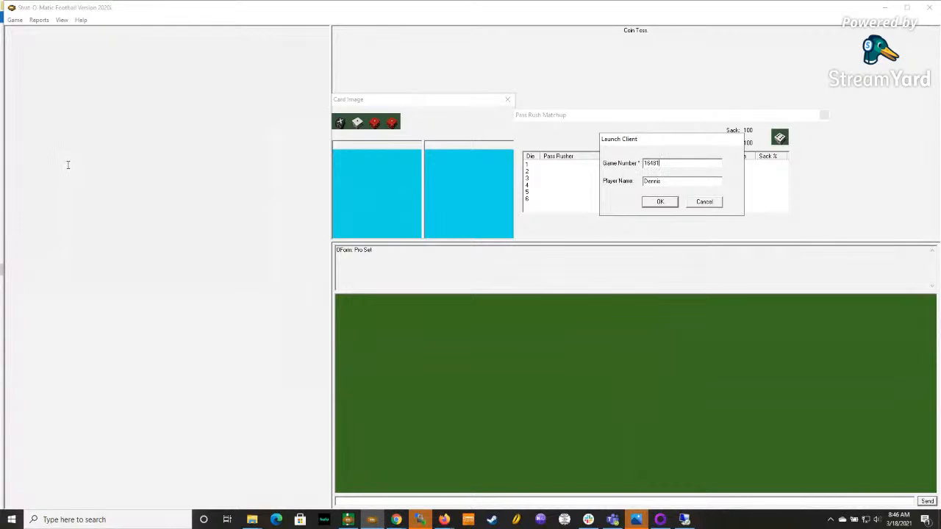
# Confirm joining game 16481 so Kansas City at Jacksonville starts with Jacksonville kicking off
pyautogui.click(660, 202)
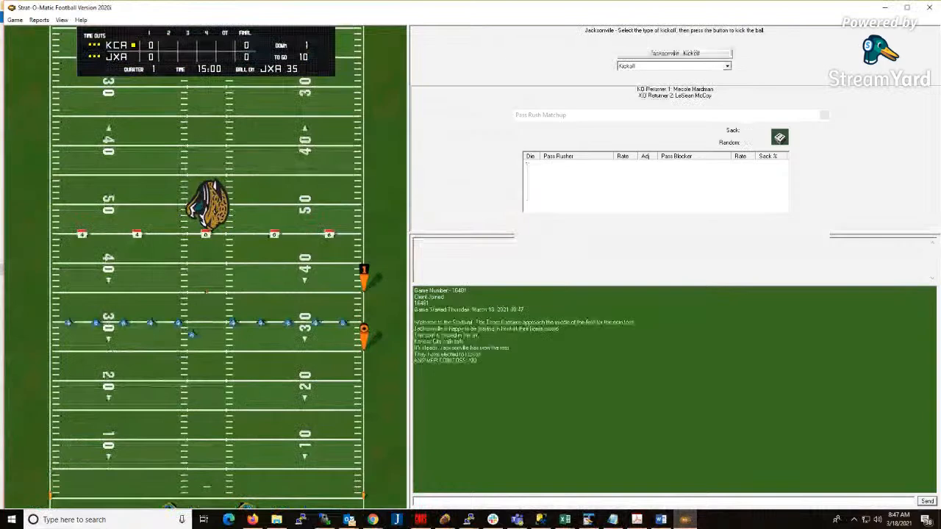
# Kick off for Jacksonville, show So Far Today stats, and continue after Hardman's 25-yard return to the KC 27
pyautogui.click(673, 53)
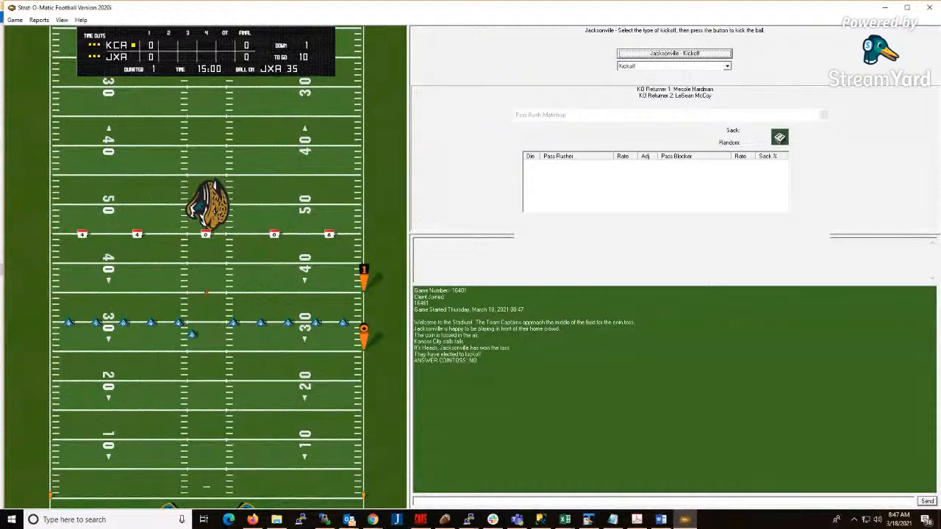
pyautogui.click(62, 20)
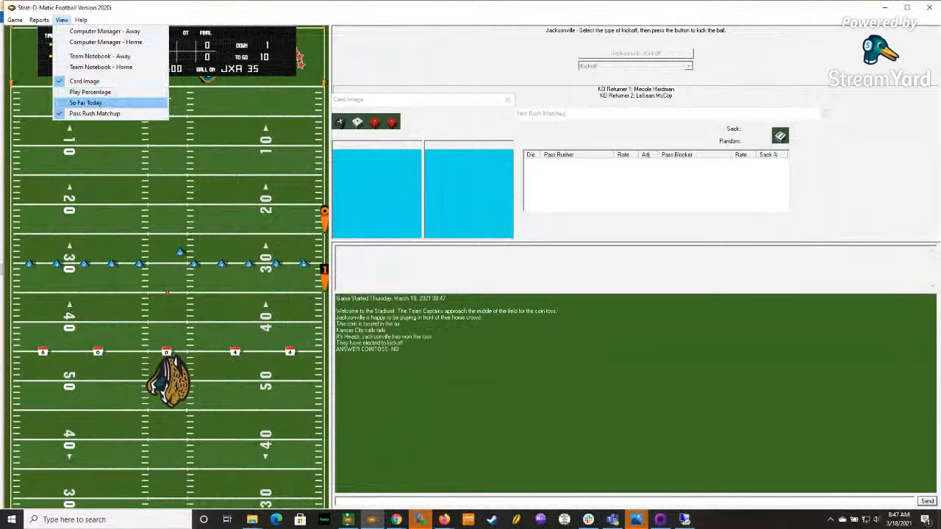
pyautogui.click(85, 102)
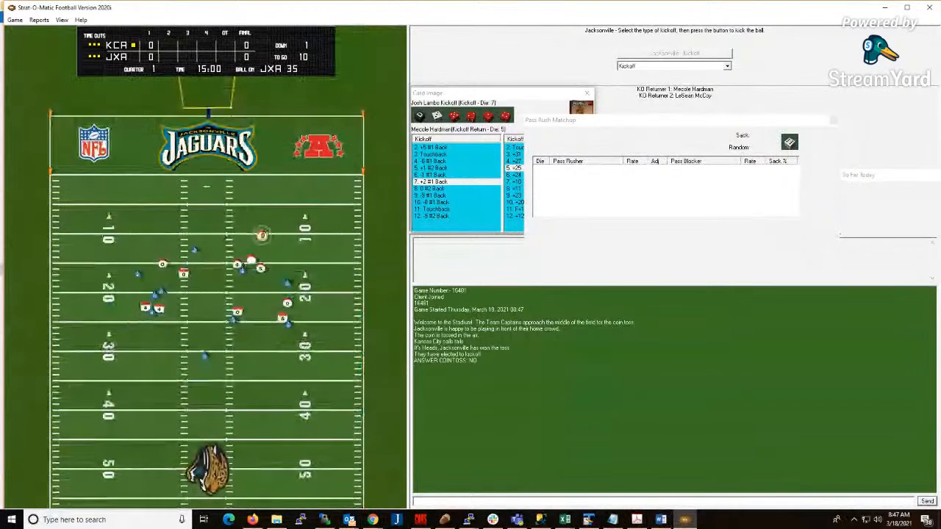
pyautogui.click(14, 20)
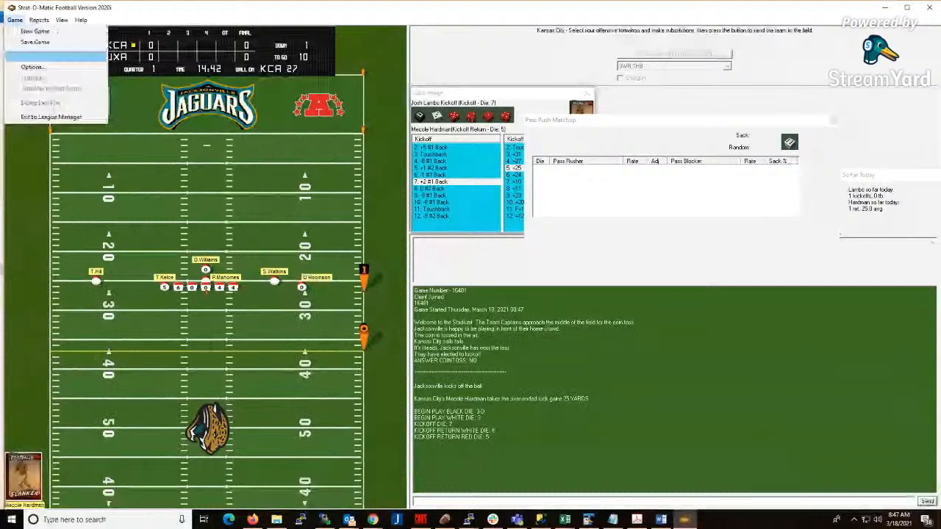
# Line Kansas City up in a 3WR 1HB set with an inside run draw to Damien Williams
pyautogui.click(32, 67)
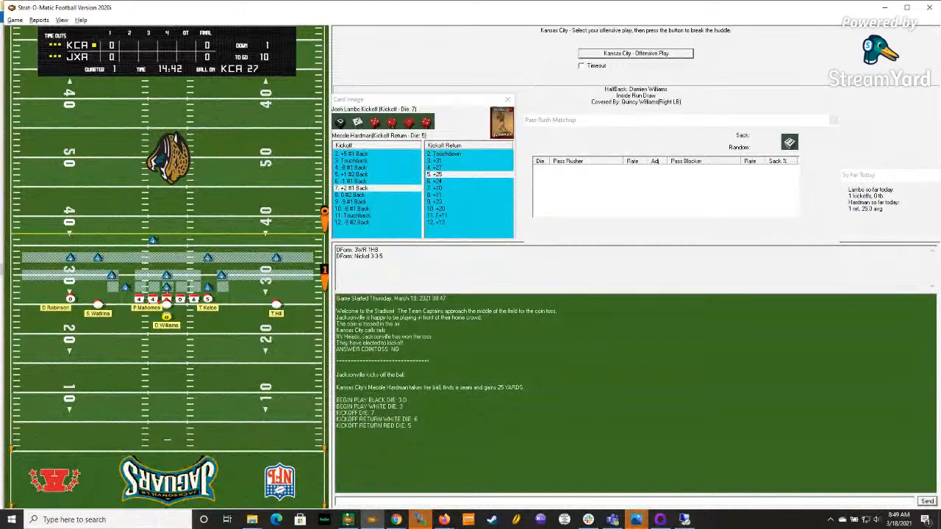
# Return to the game and snap the ball so Damien Williams gains 5 then 14 yards to the KC 46
pyautogui.press('alt+tab')
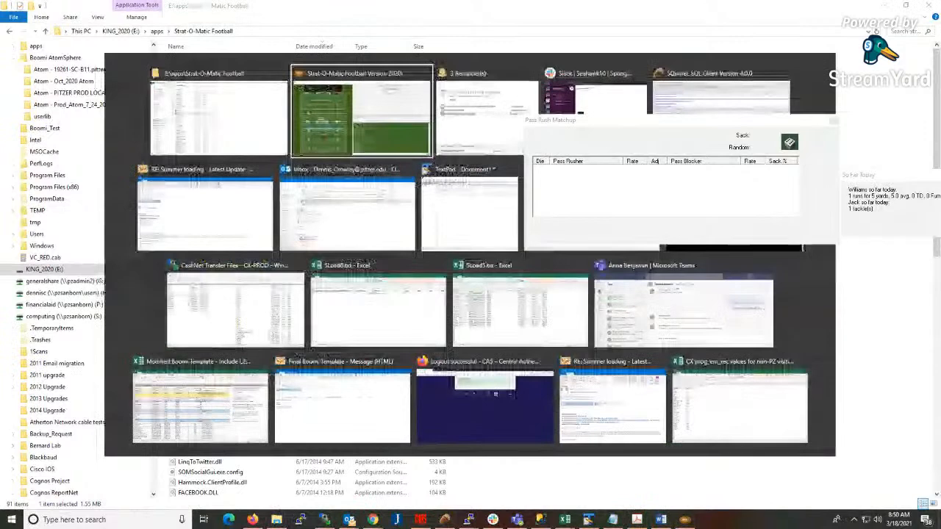
pyautogui.click(360, 117)
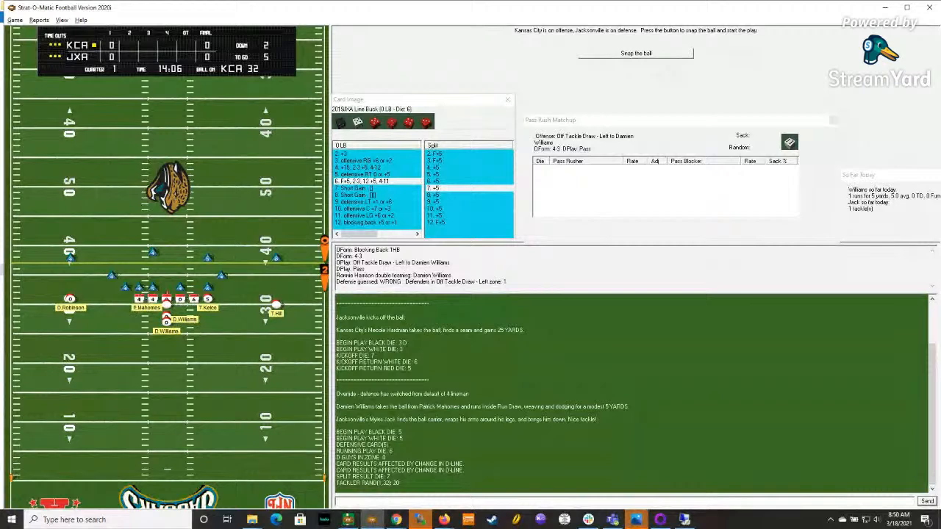
pyautogui.click(636, 53)
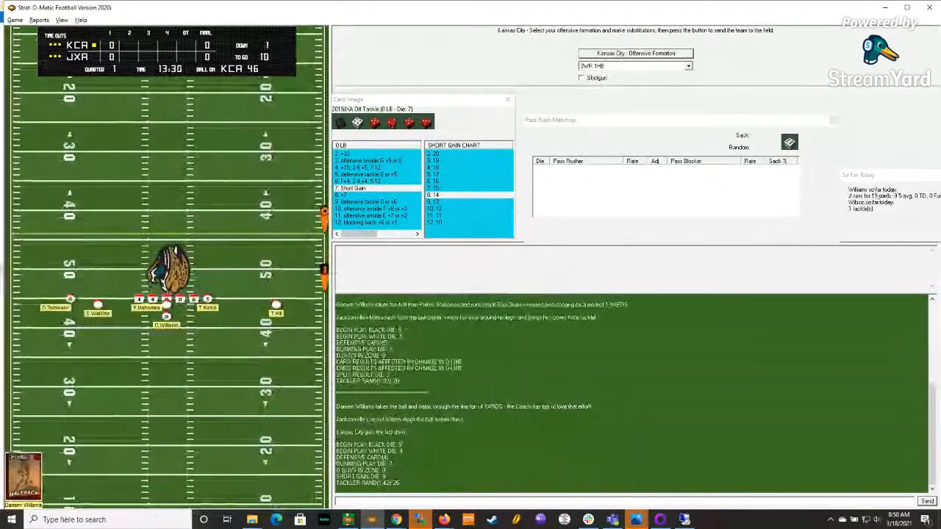